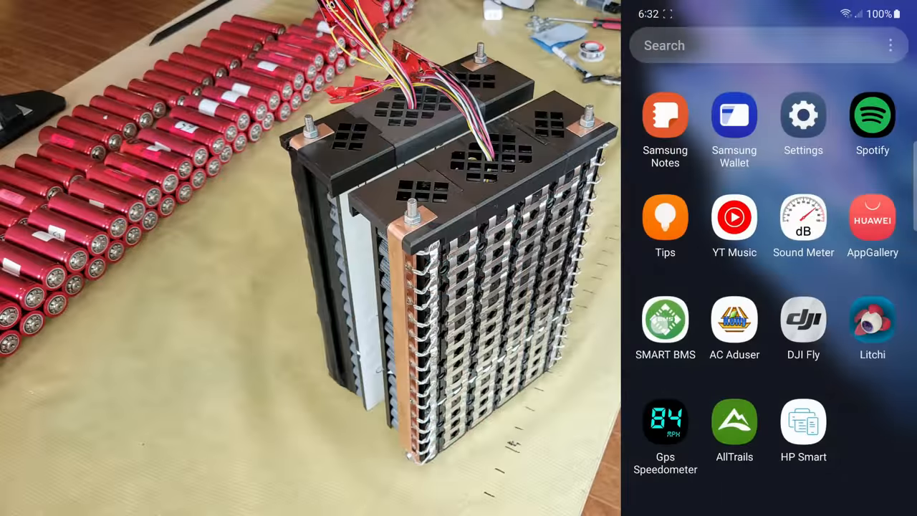
- Launch SMART BMS to reach the protection parameter limits page
{"action": "left_click", "coordinate": [665, 319]}
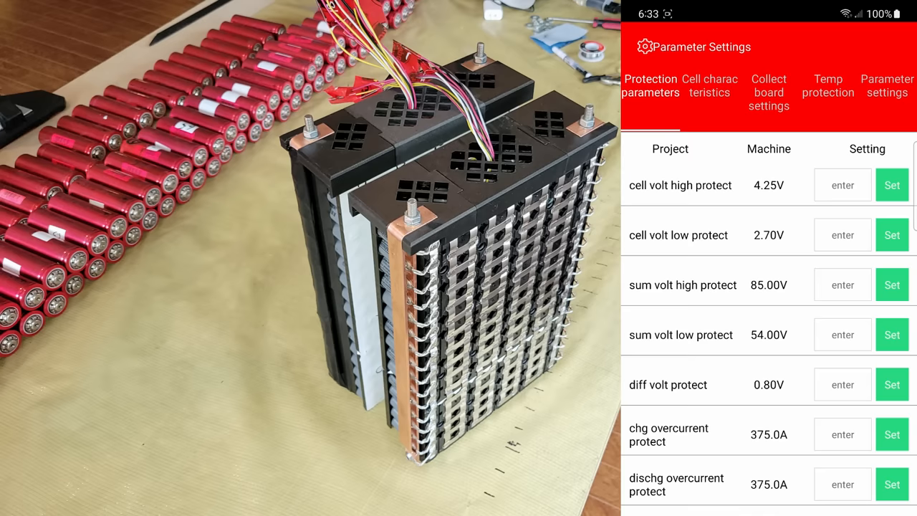
- On the Cell characteristics tab, apply rated capacity 76 AH and SOC 95%
{"action": "left_click", "coordinate": [710, 85]}
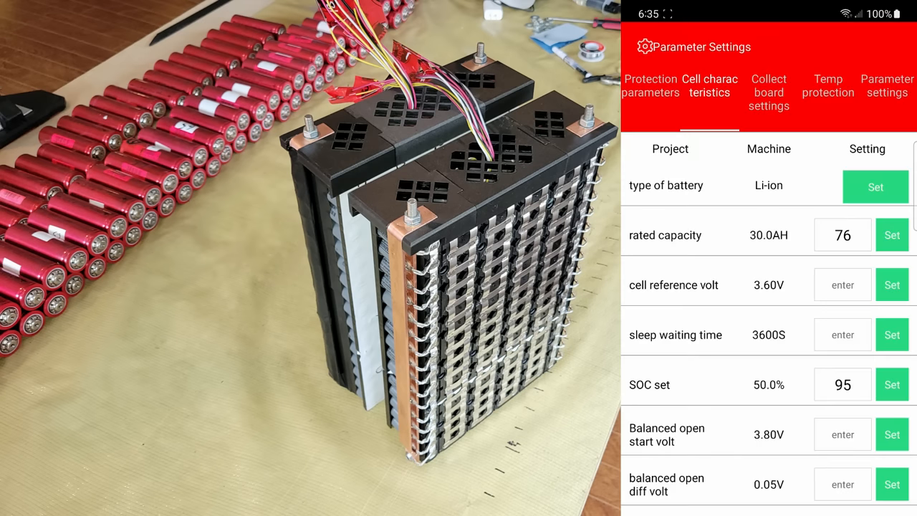
{"action": "left_click", "coordinate": [892, 235]}
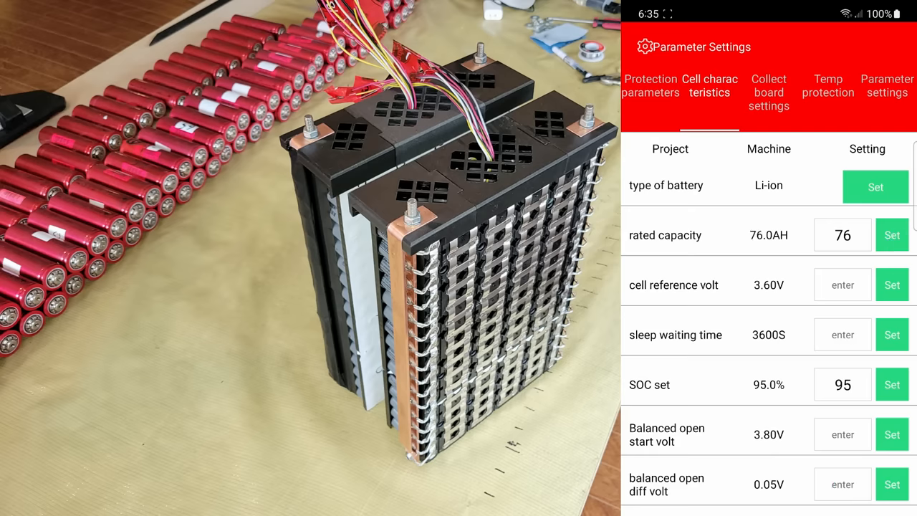
{"action": "left_click", "coordinate": [769, 91]}
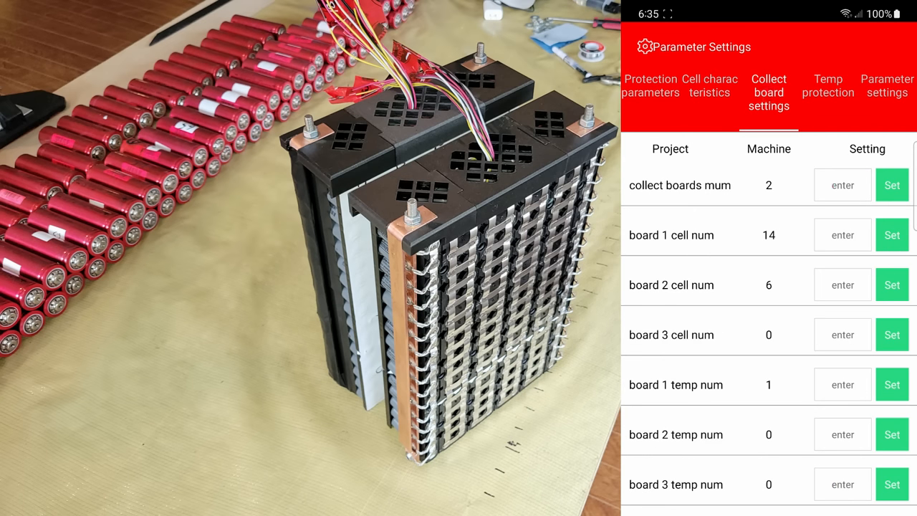
- Review temperature protection limits, then the charge and discharge switch settings
{"action": "left_click", "coordinate": [828, 85]}
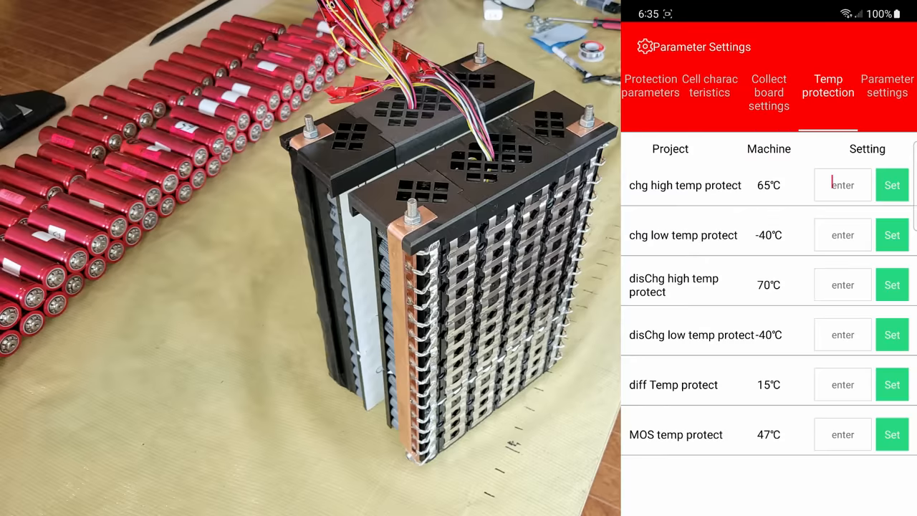
{"action": "left_click", "coordinate": [887, 85]}
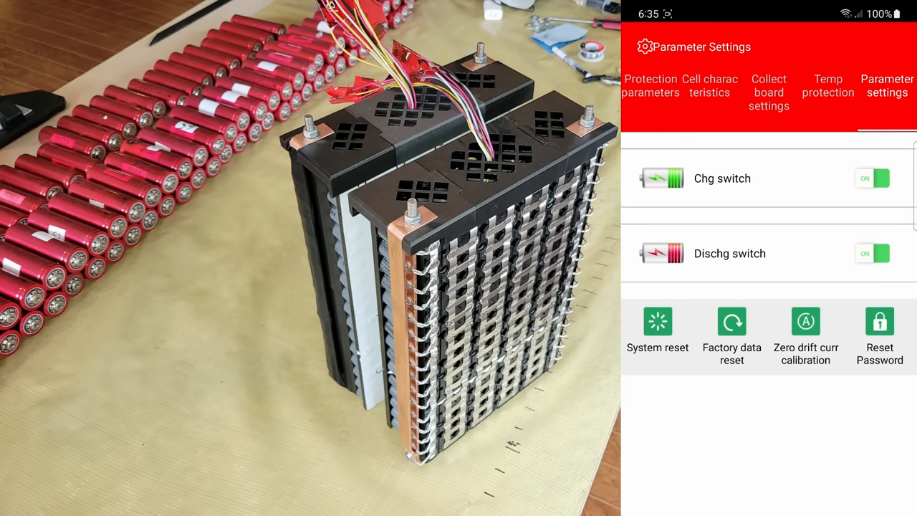